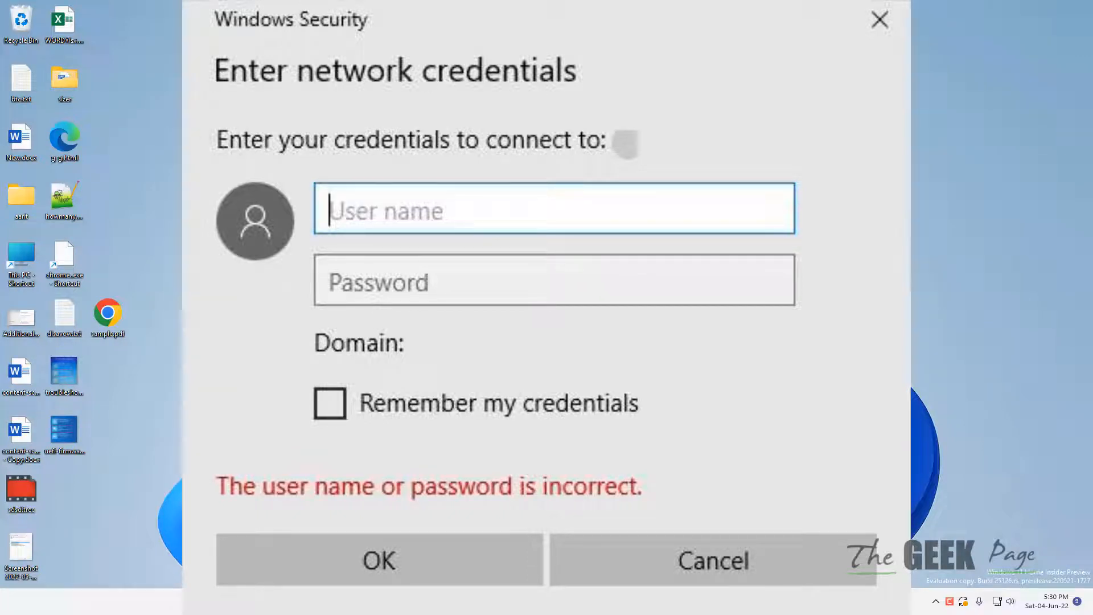
# Cancel the failed Enter network credentials prompt
pyautogui.click(712, 560)
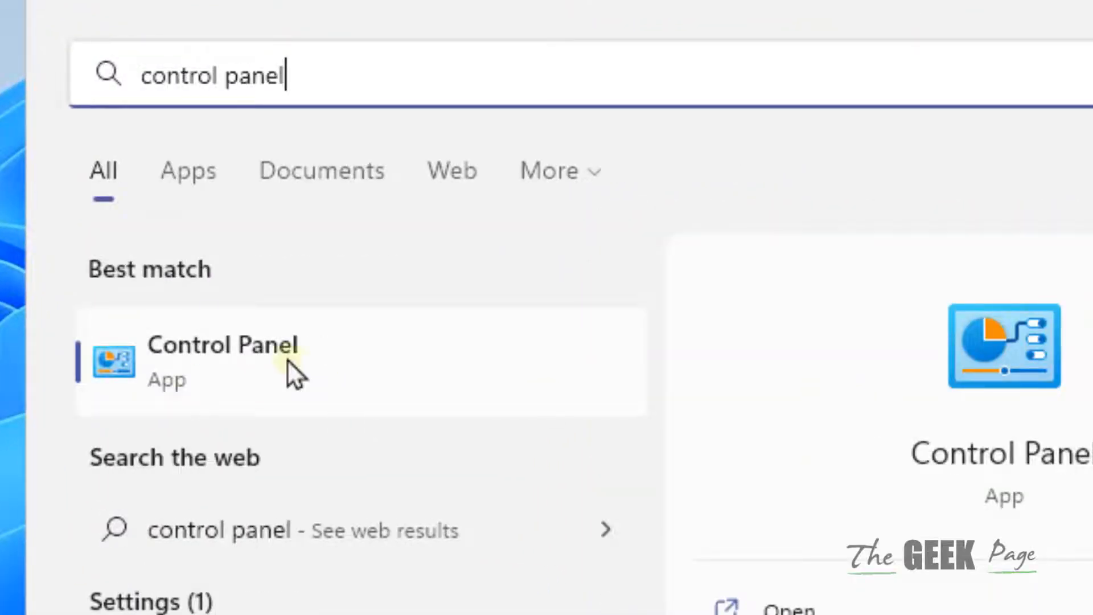
# Launch Control Panel and go through Network and Internet to Network and Sharing Center
pyautogui.click(223, 359)
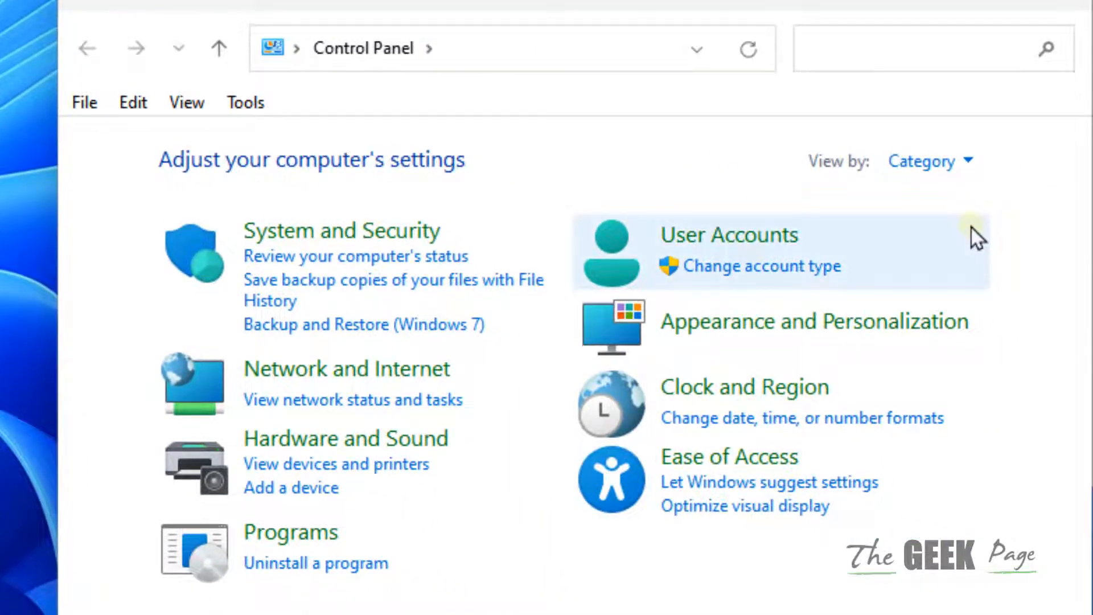
pyautogui.click(929, 162)
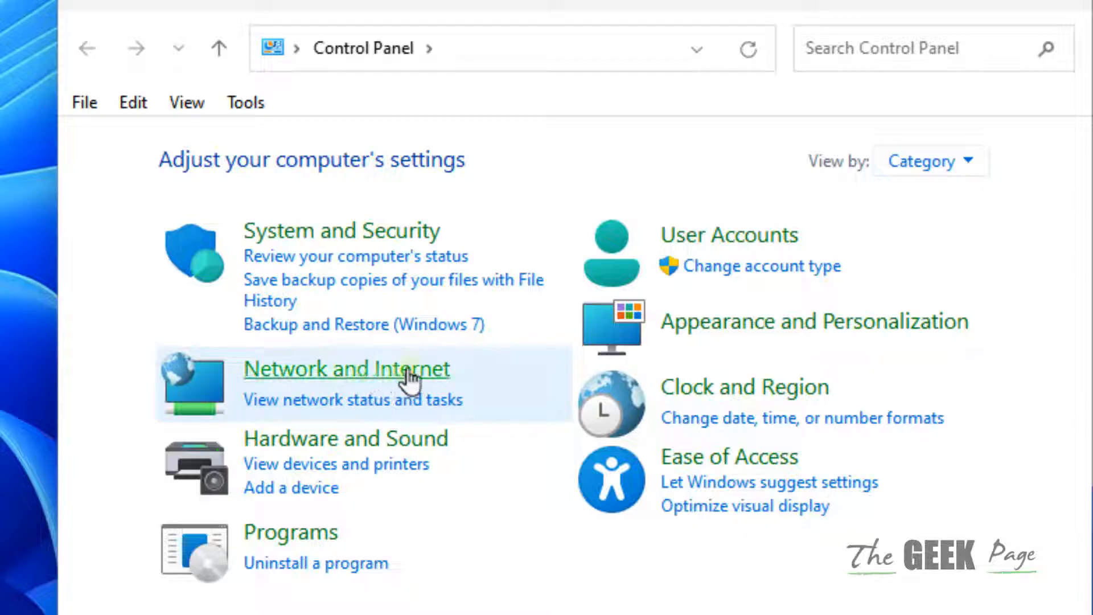
pyautogui.click(346, 369)
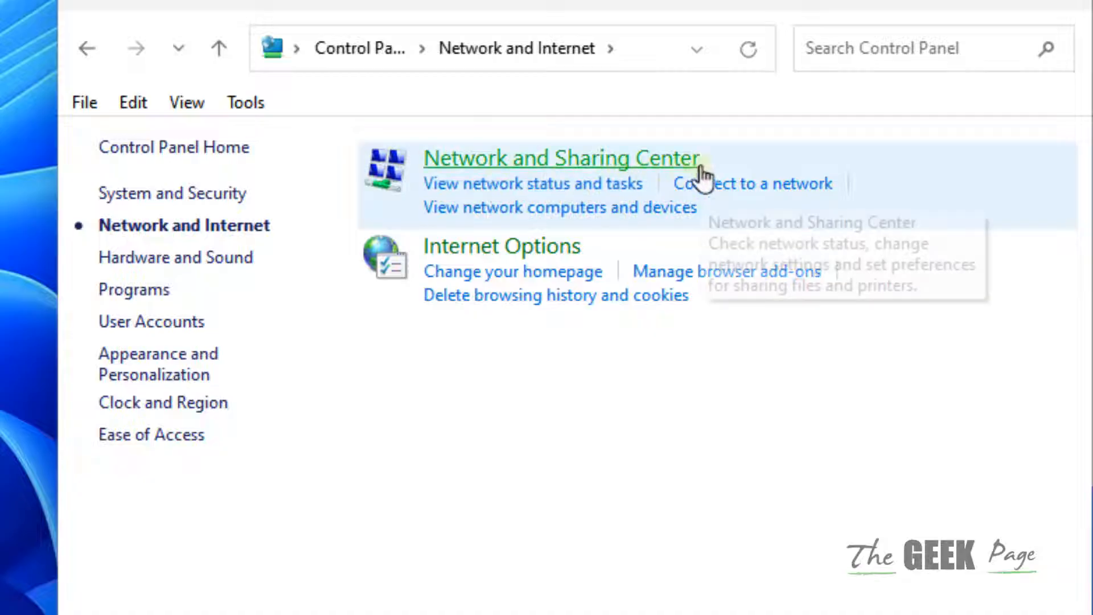
pyautogui.click(560, 158)
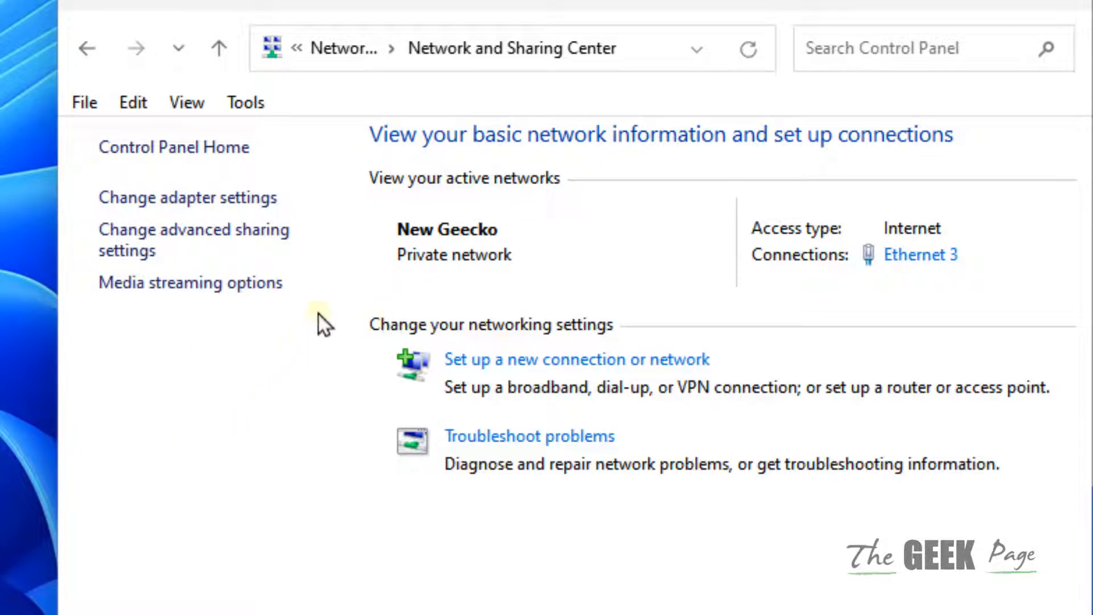
pyautogui.moveTo(195, 240)
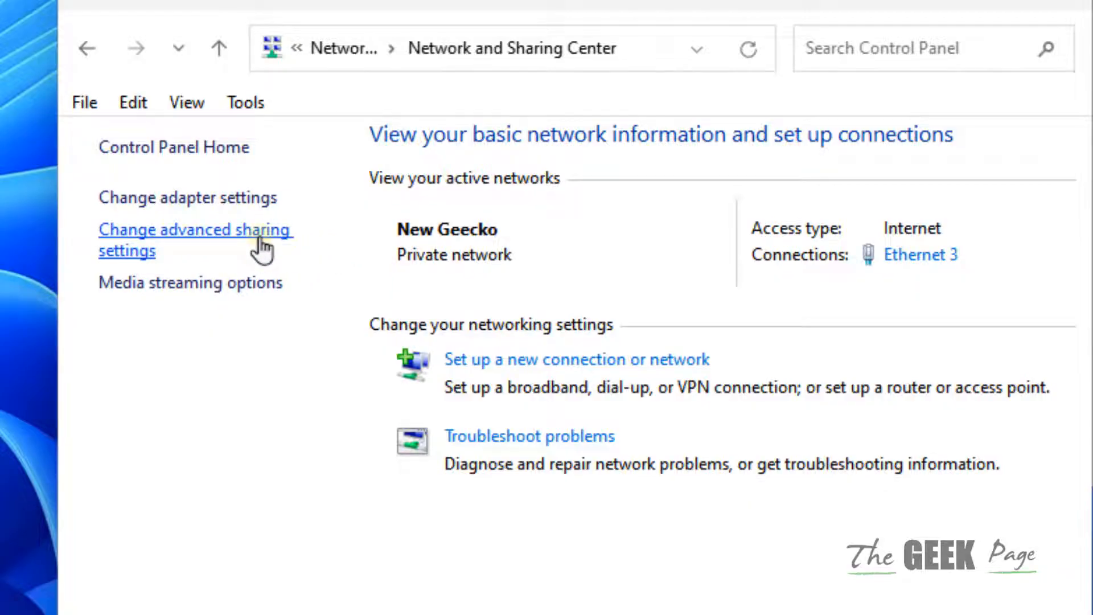
# Switch Password protected sharing to Off under All networks in Advanced sharing settings
pyautogui.click(195, 230)
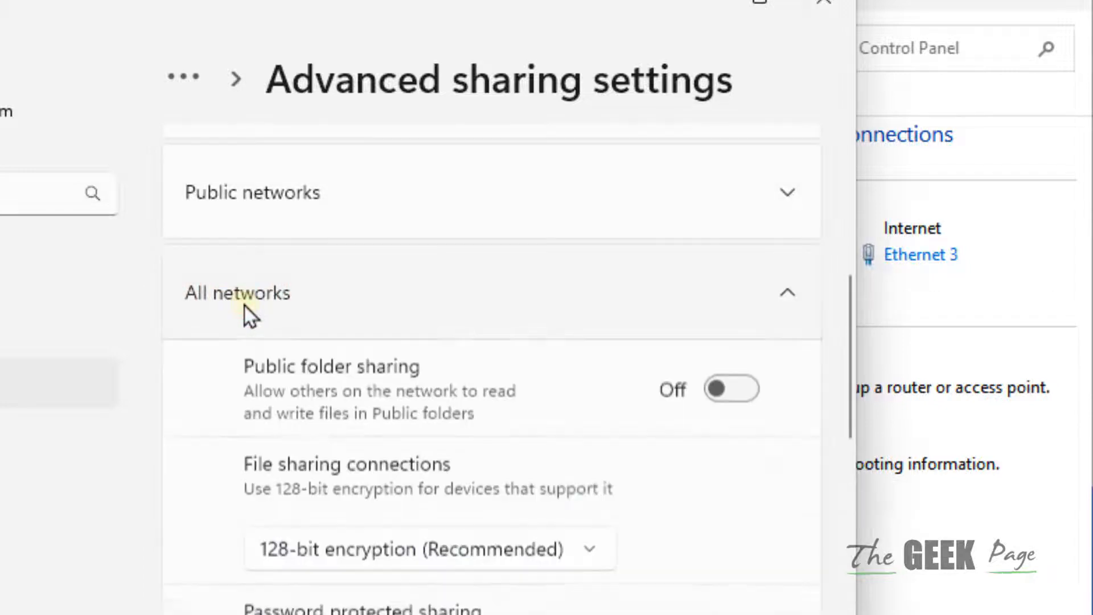
pyautogui.scroll(-3)
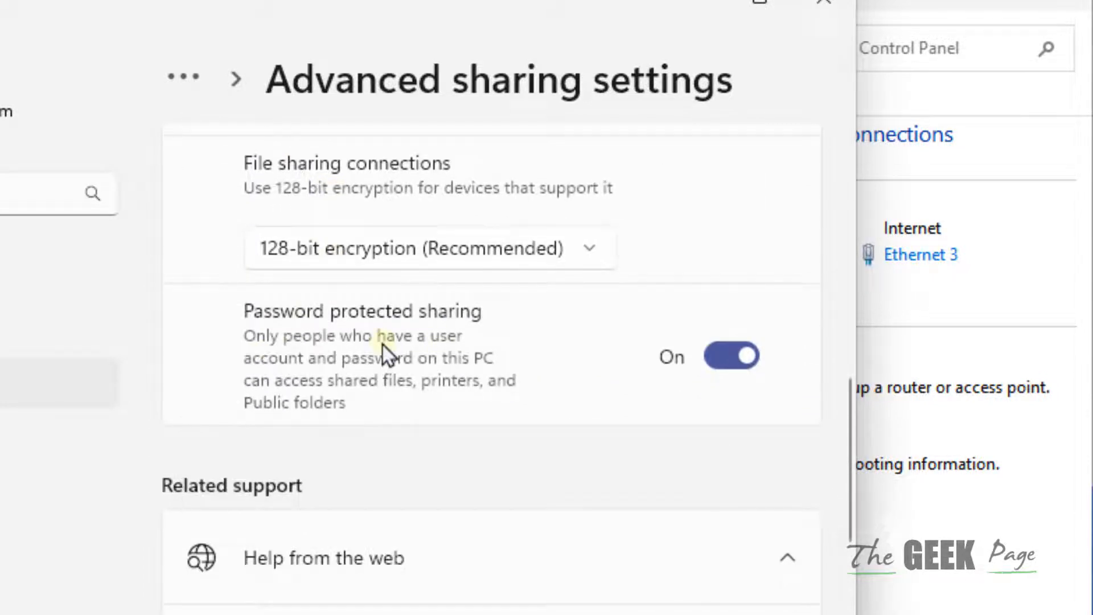
pyautogui.click(730, 355)
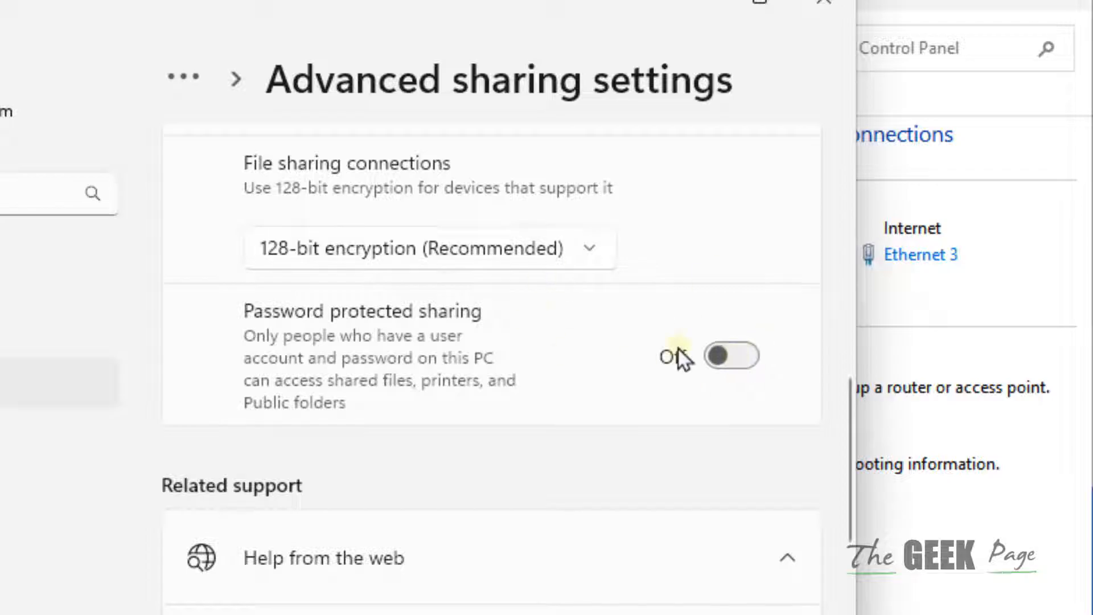